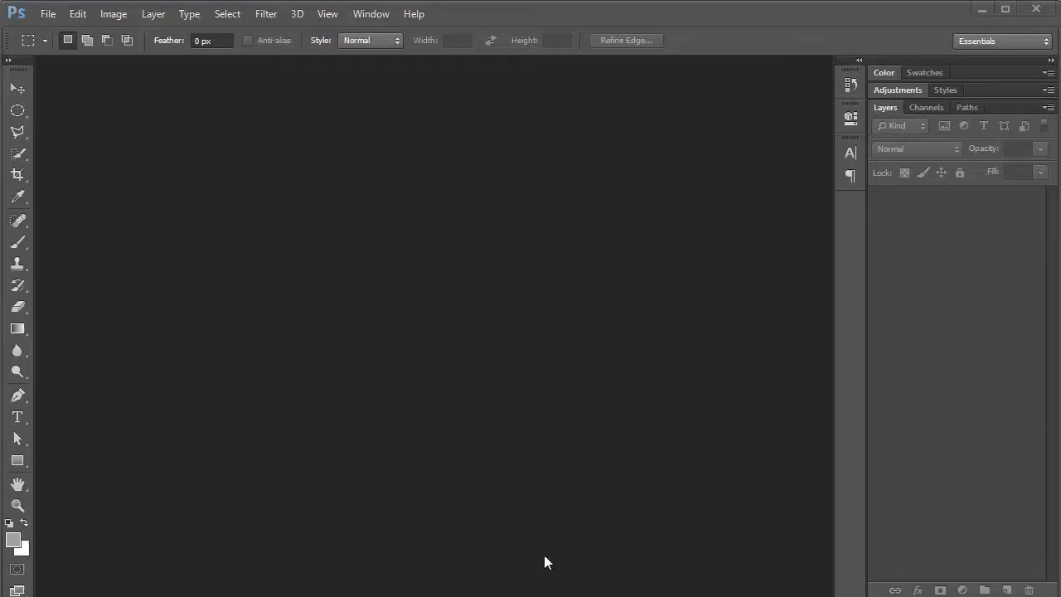
mouse_move(189, 174)
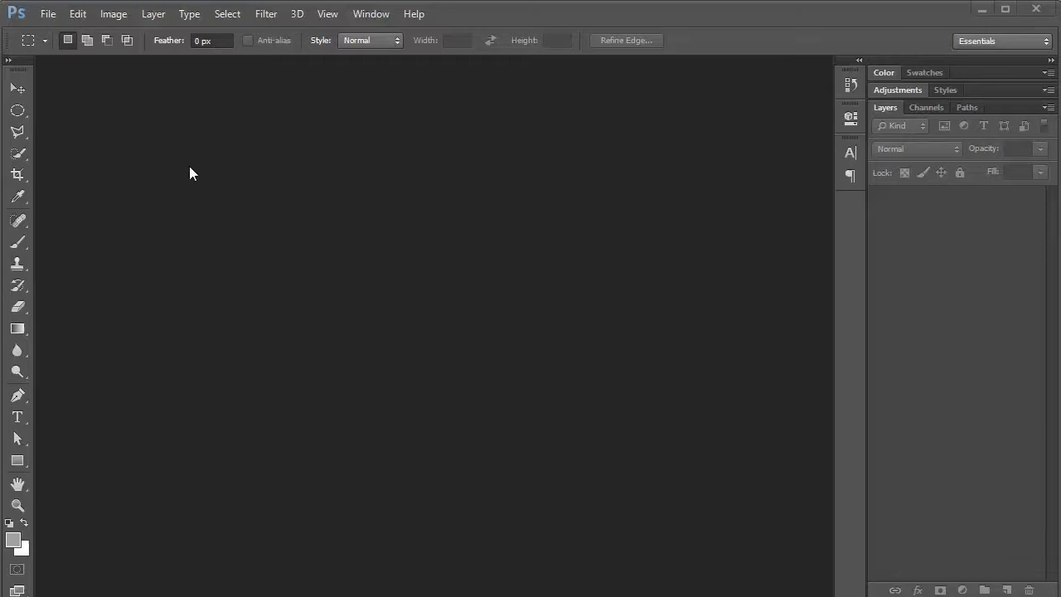
mouse_move(106, 103)
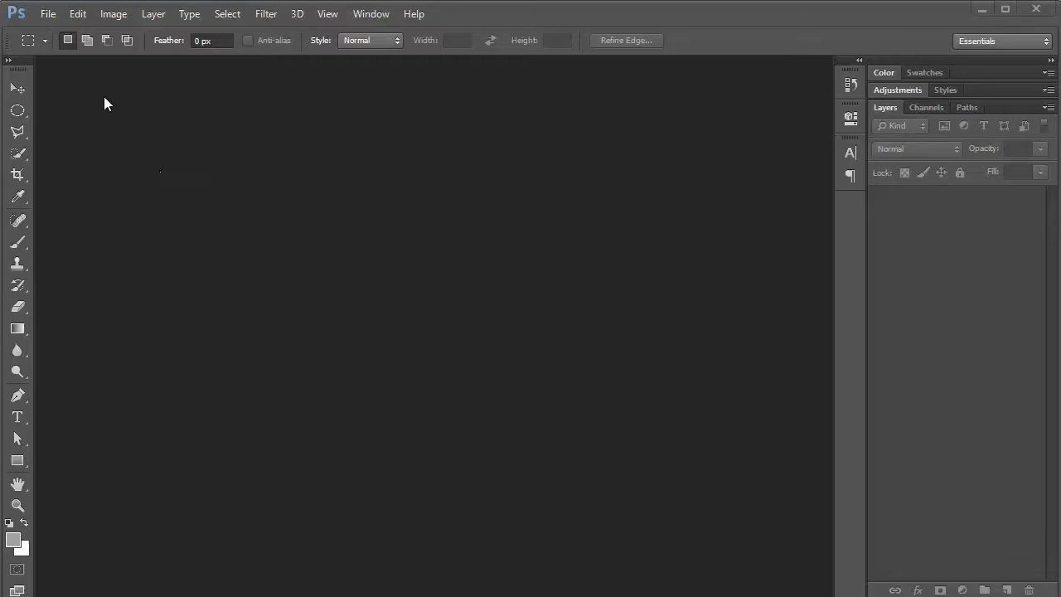
Create a new white 800×800 px document named 'Transform' via File > New
click(46, 14)
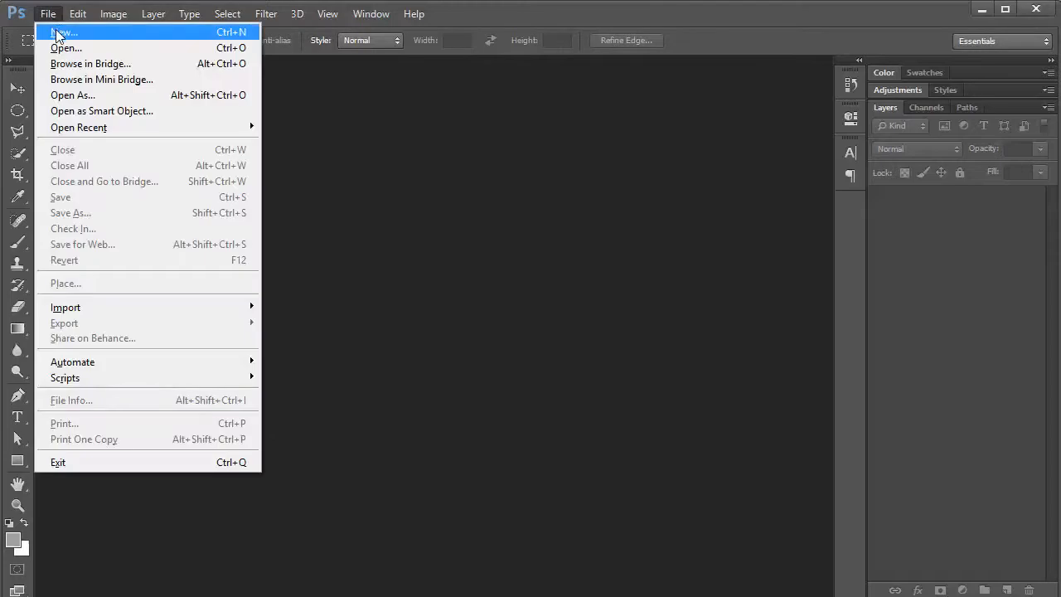
click(63, 33)
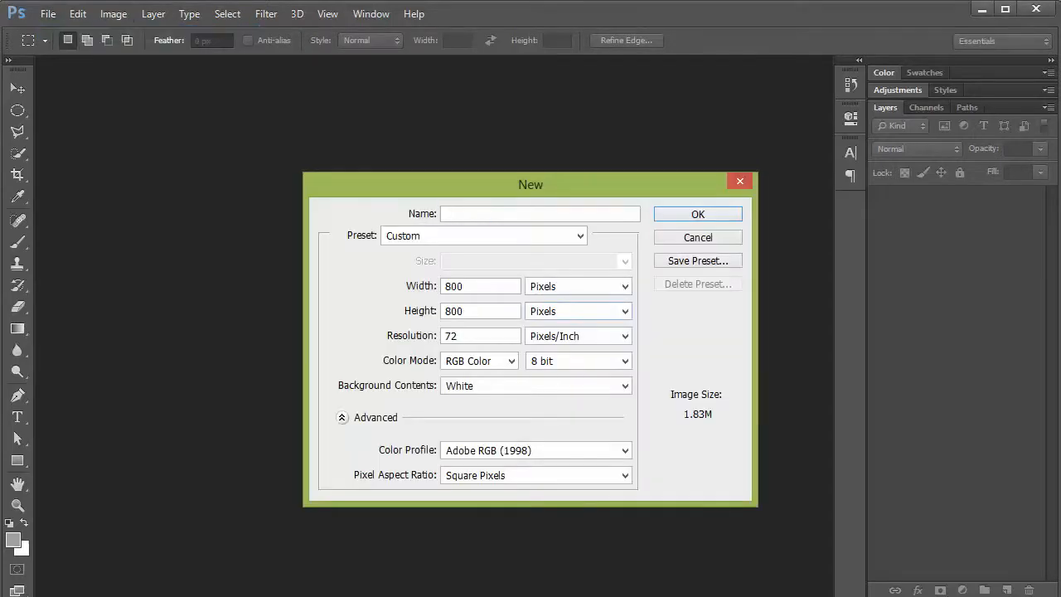
text(T)
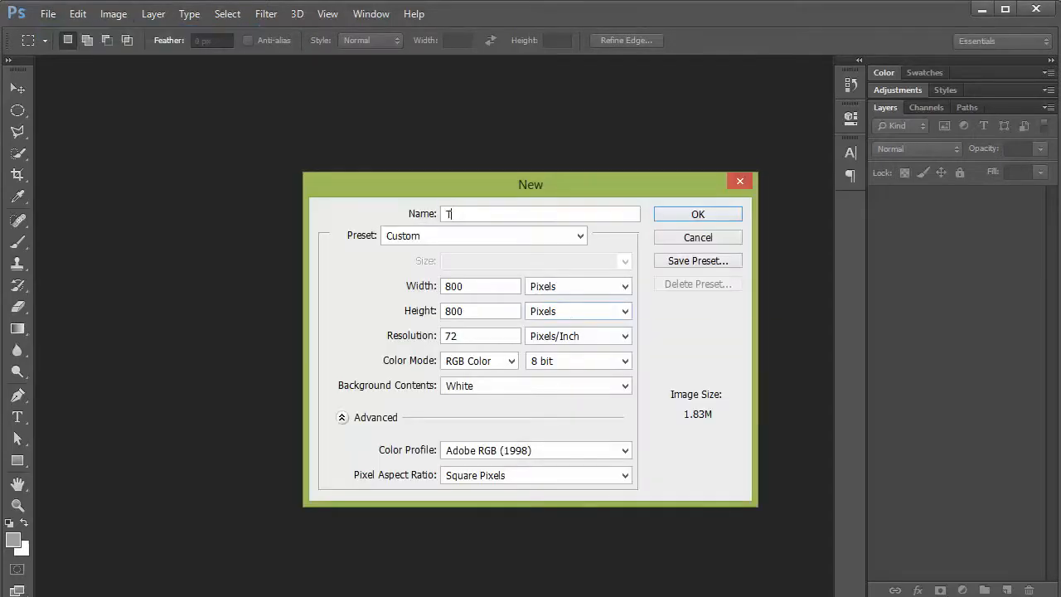
text(Transform)
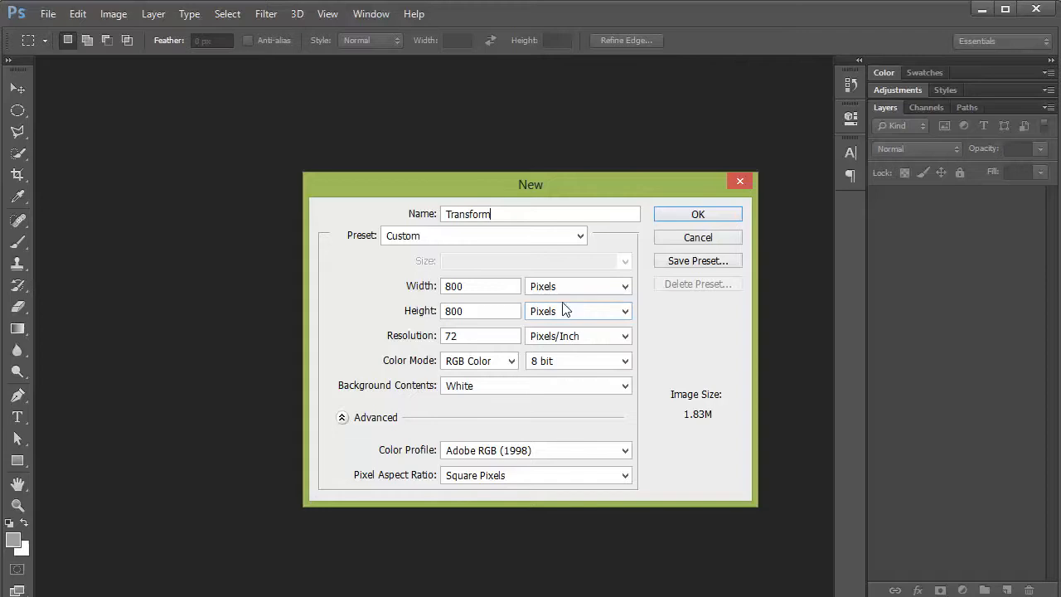
click(696, 213)
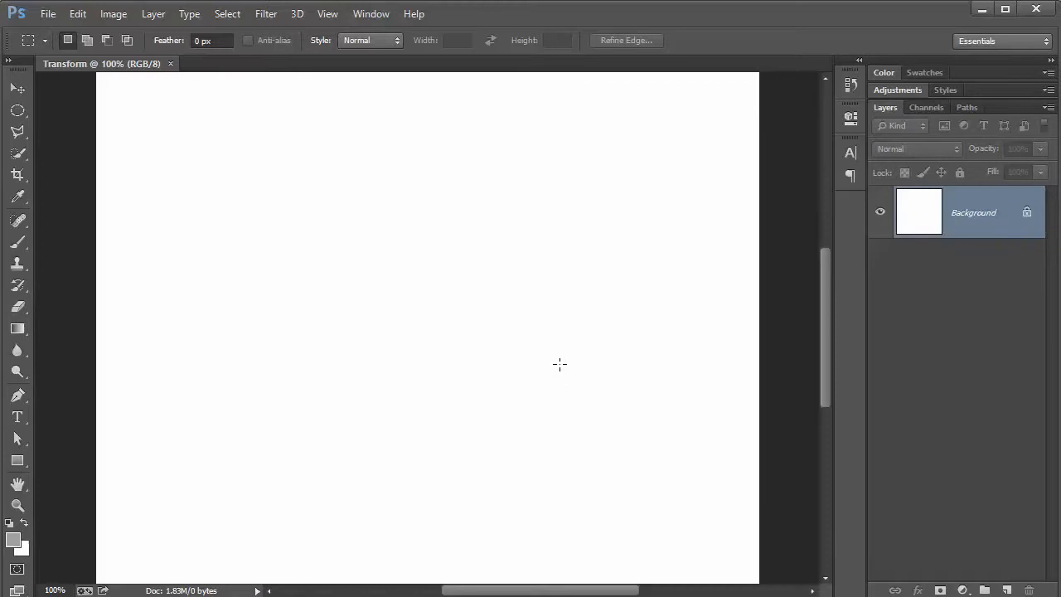
mouse_move(527, 358)
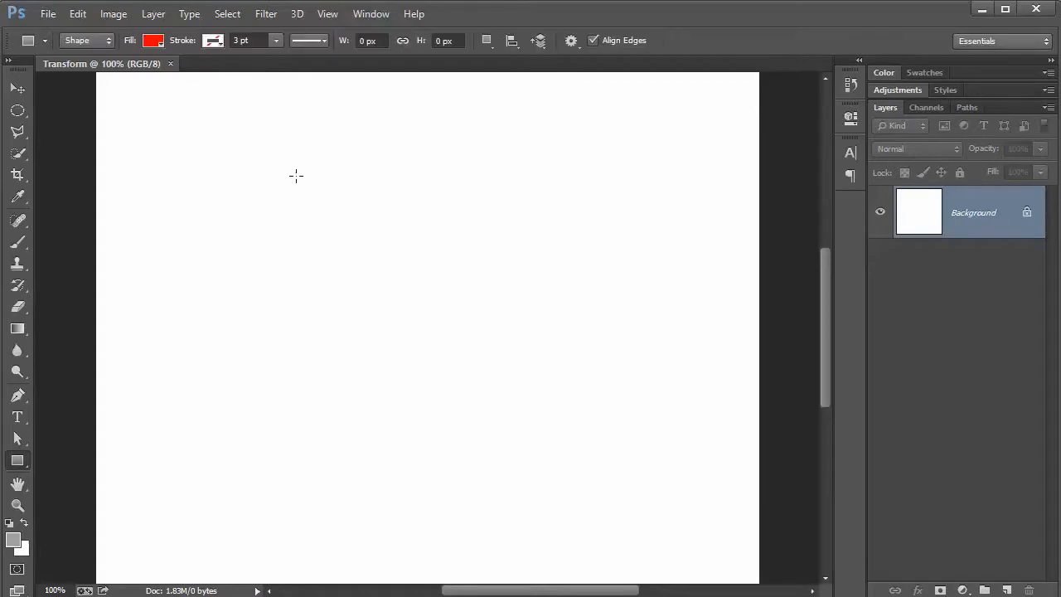
Drag out a red custom shape and choose the dog silhouette from the Shape picker
drag(295, 176, 381, 262)
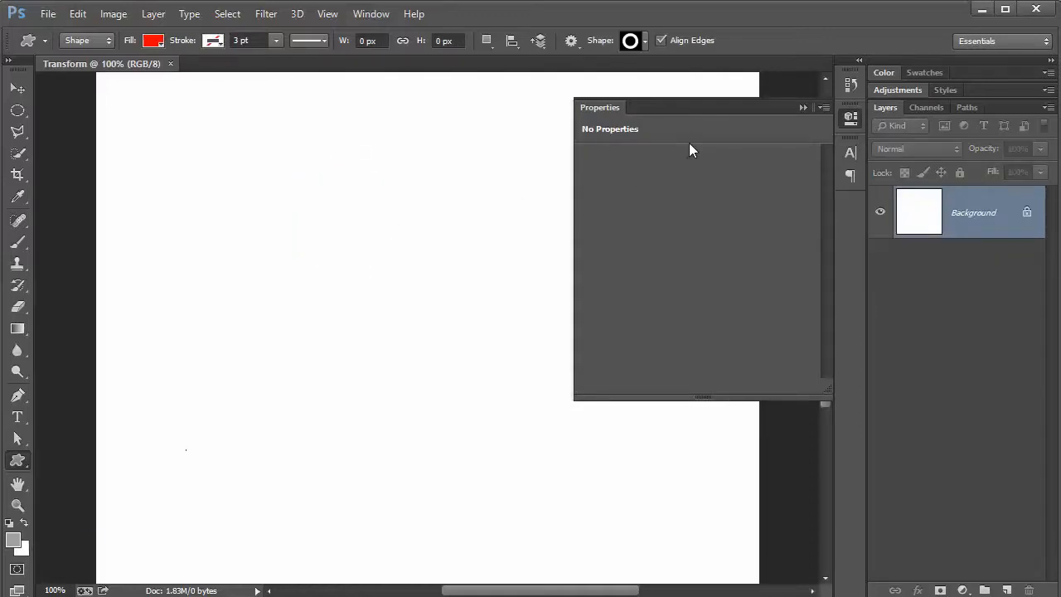
click(630, 40)
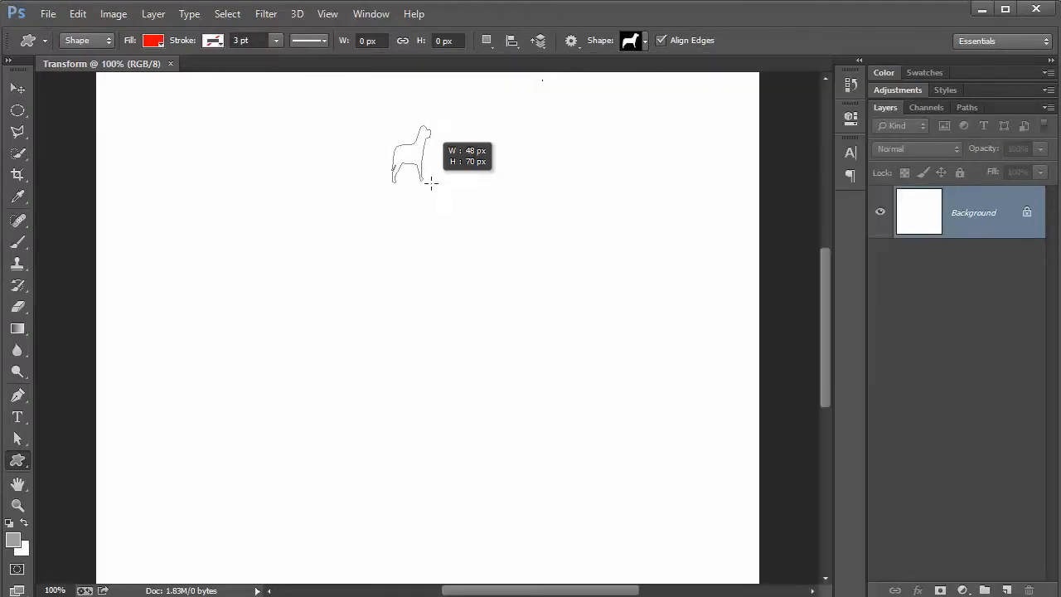
click(631, 40)
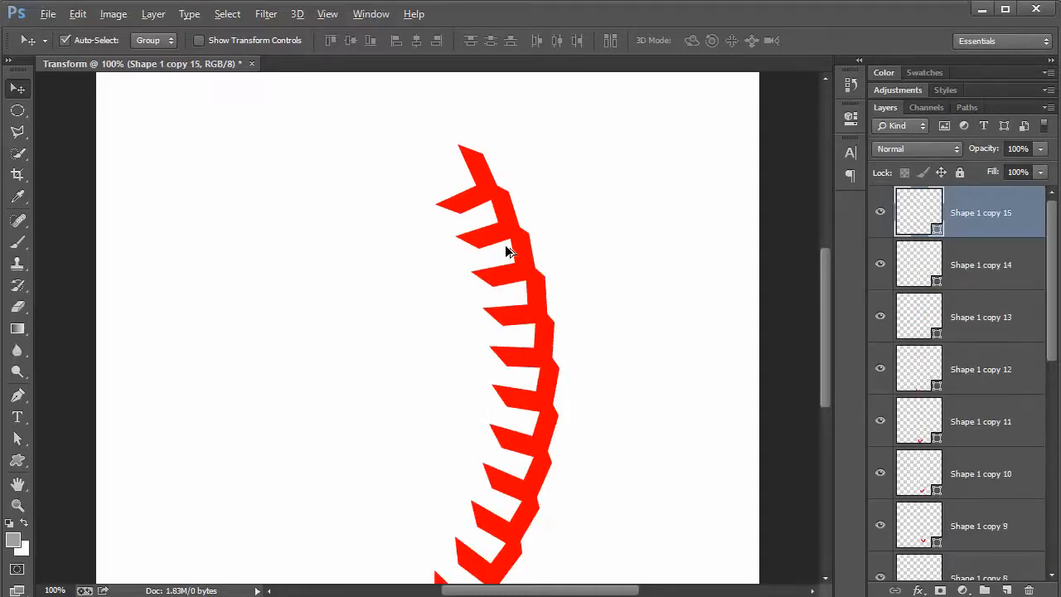
Select and delete all the red chevron copy layers, leaving only the Background
scroll(down, 3)
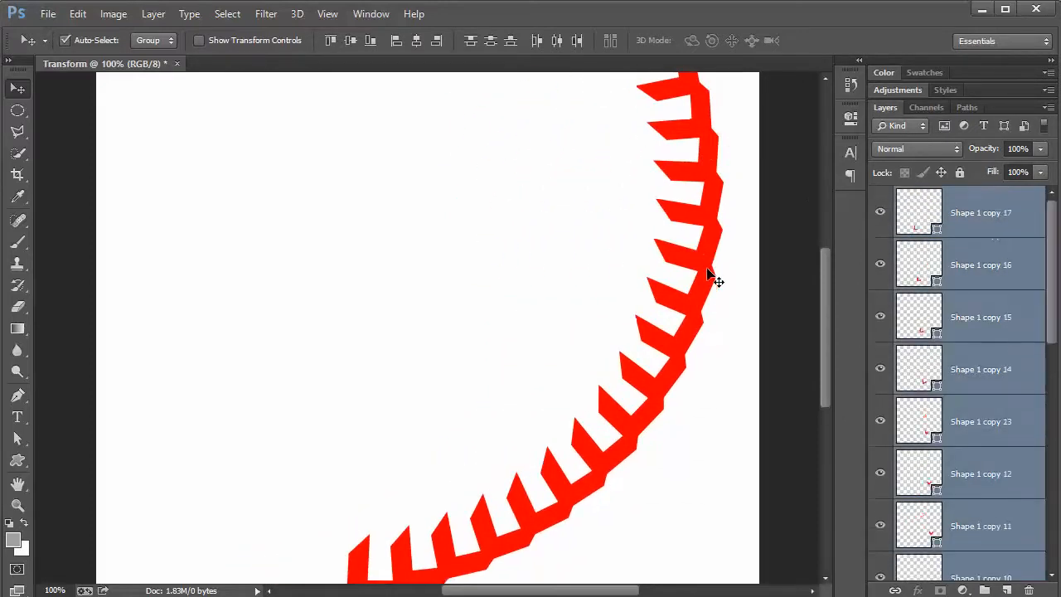
drag(710, 278, 719, 386)
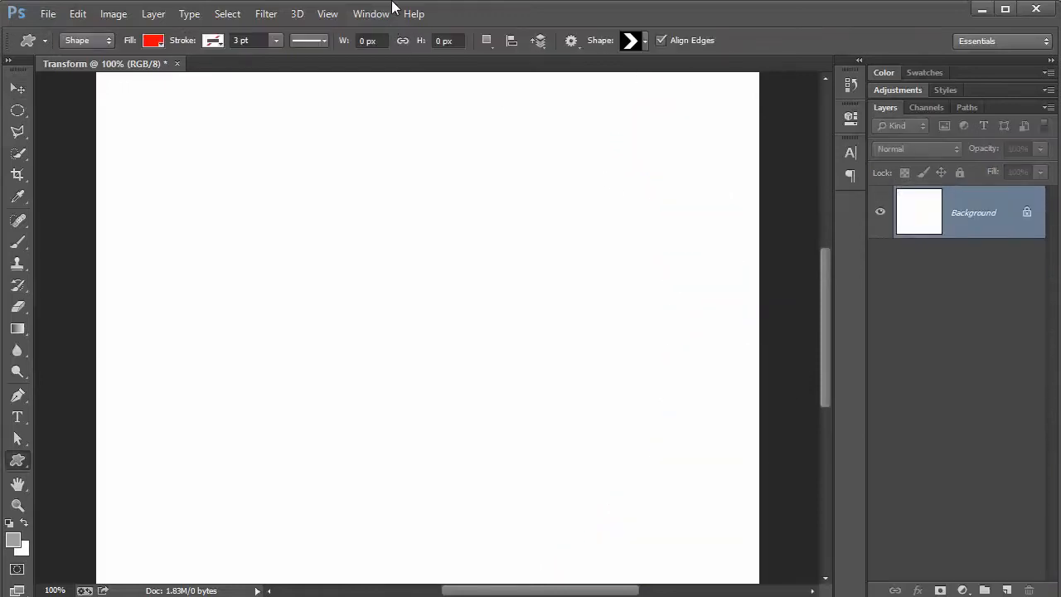
mouse_move(647, 46)
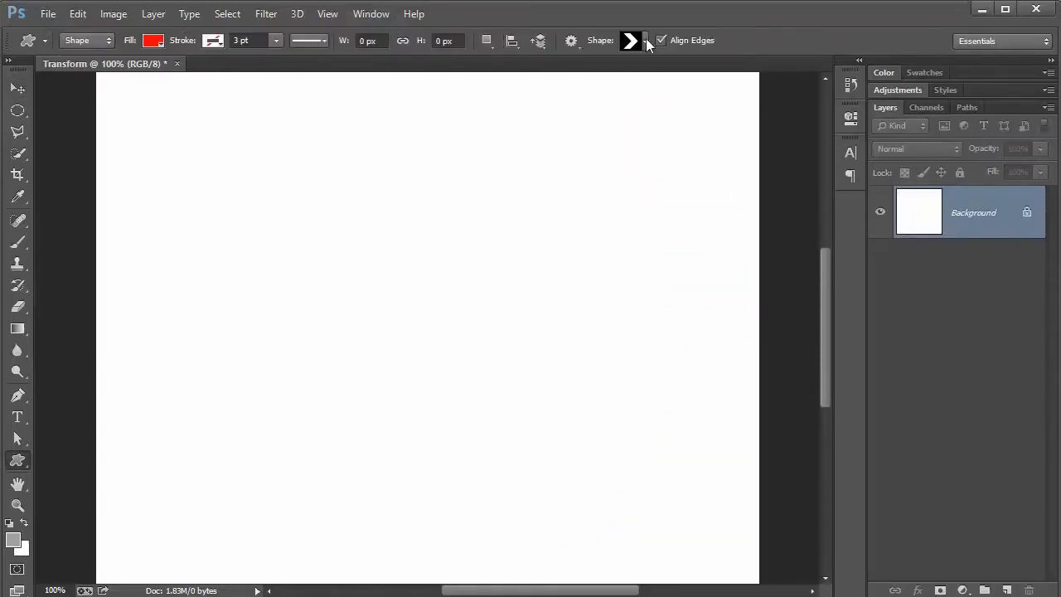
Switch the custom shape to a crescent moon and draw a red crescent on the canvas
click(630, 39)
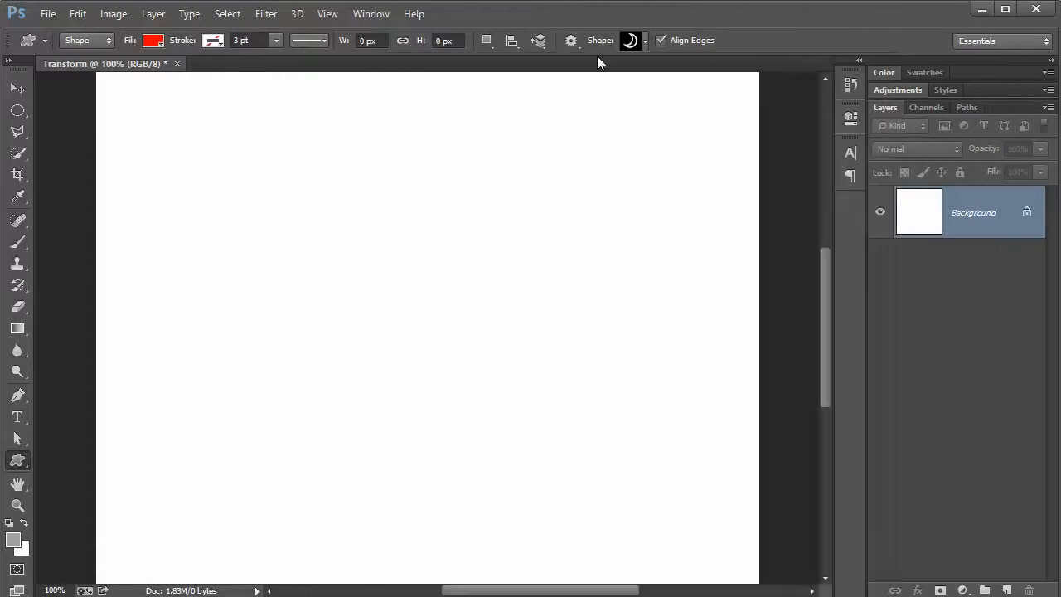
drag(547, 141, 610, 208)
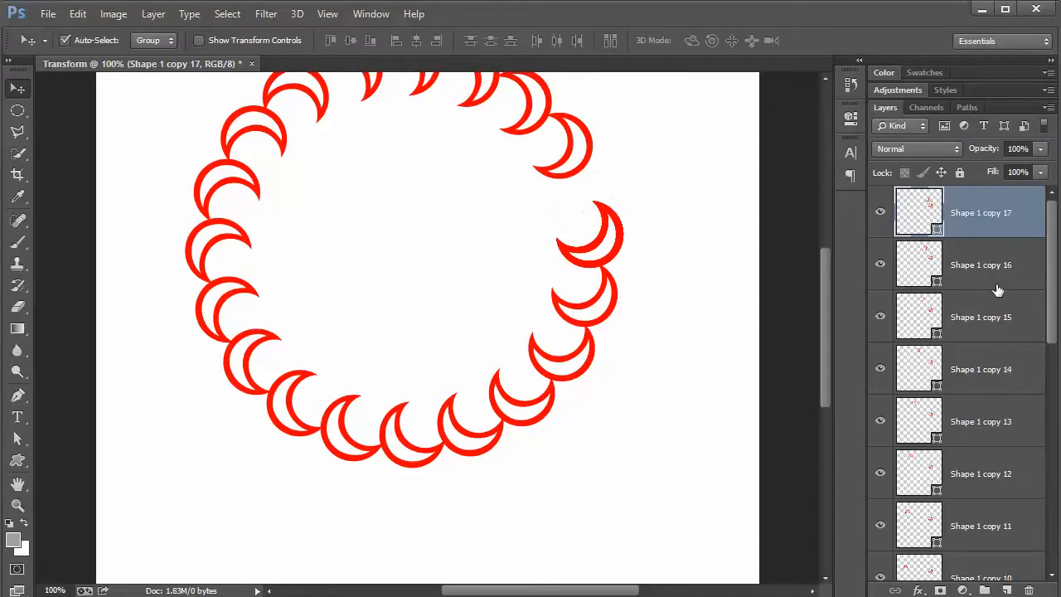
Remove the Shape 1 copy layers so only the original crescent in Shape 1 remains
click(46, 13)
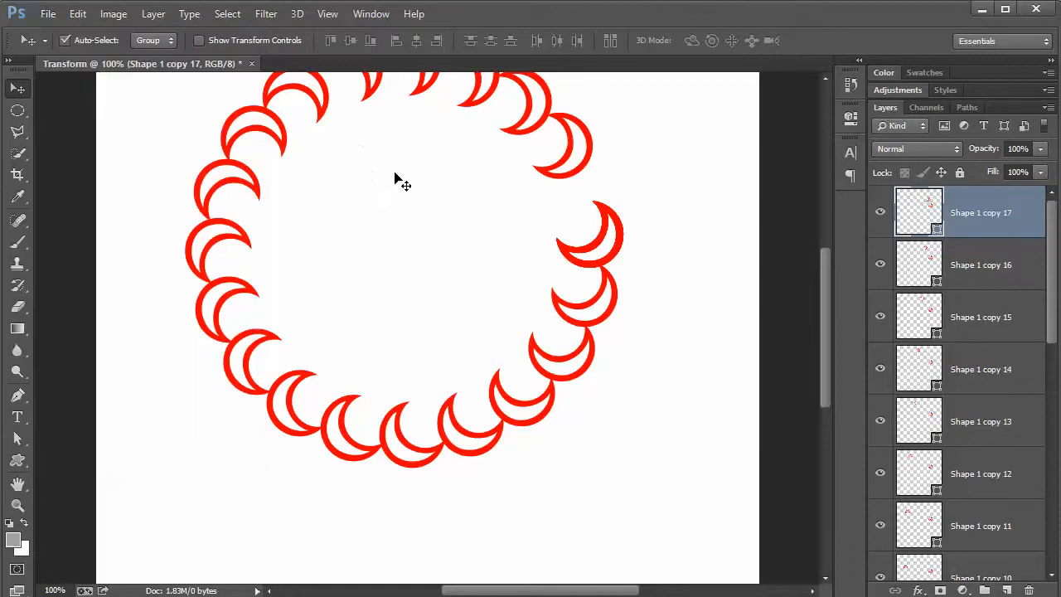
mouse_move(507, 334)
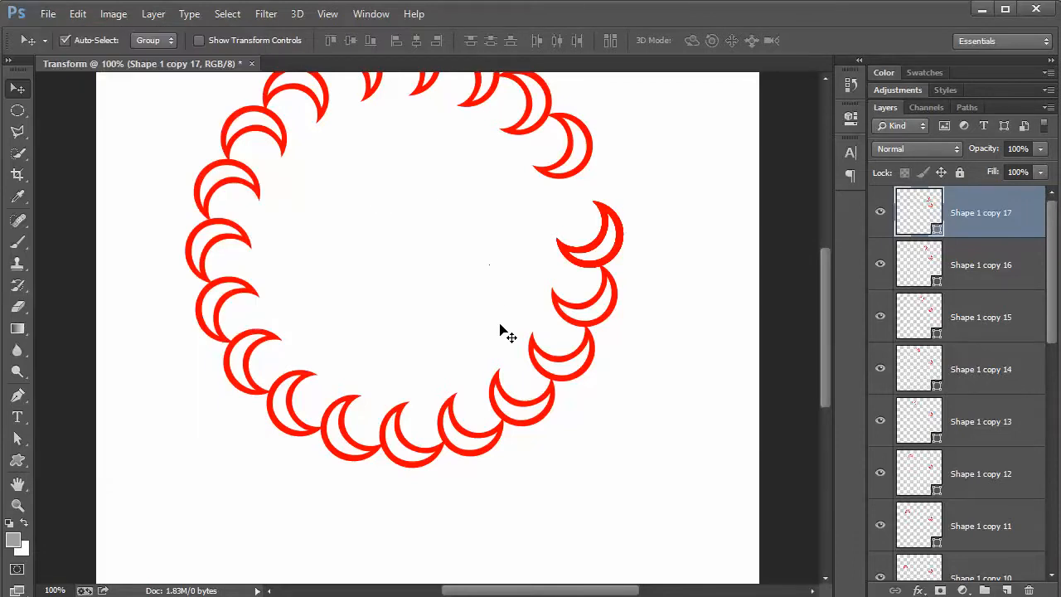
mouse_move(534, 181)
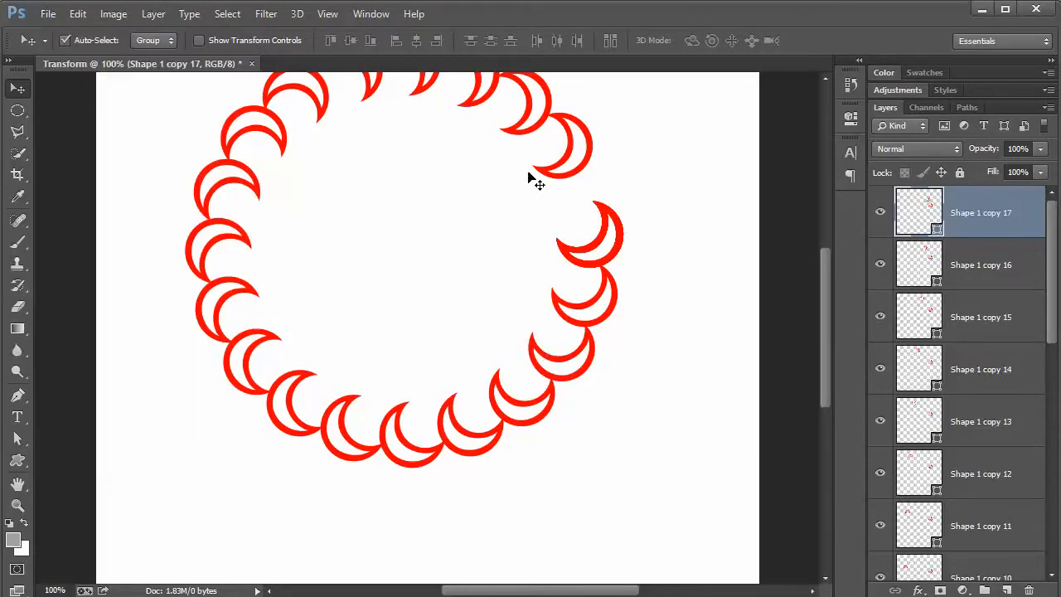
scroll(down, 3)
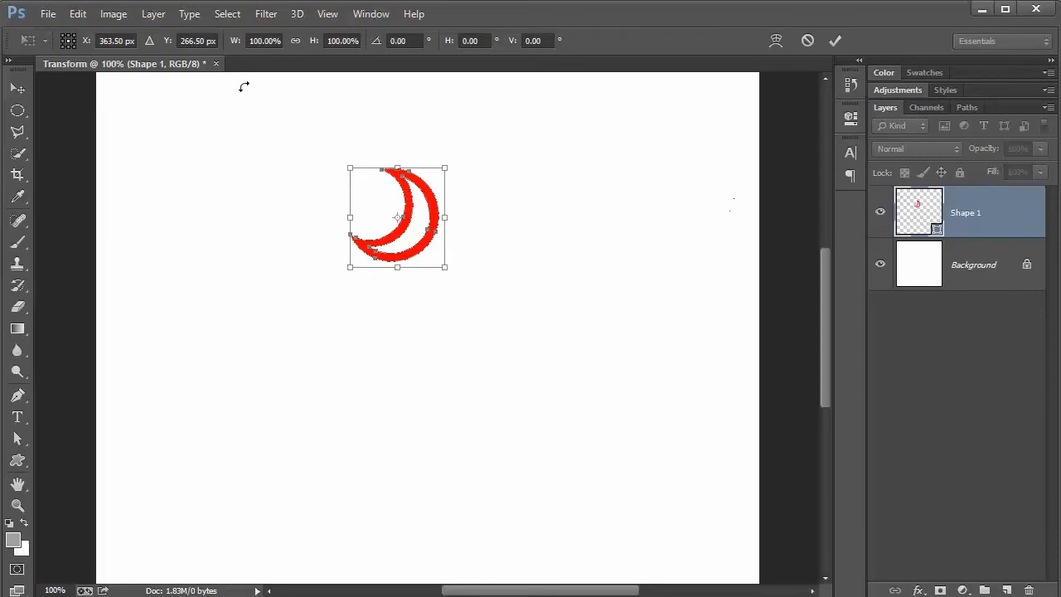
Repeat the crescent path transform with copy via Edit > Transform Path > Again
click(76, 14)
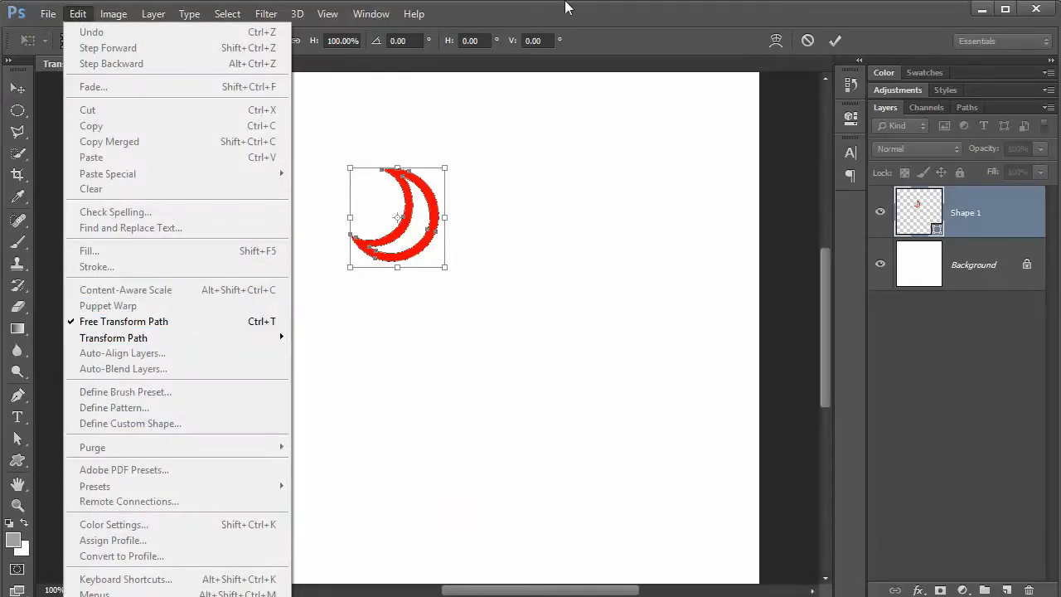
click(122, 322)
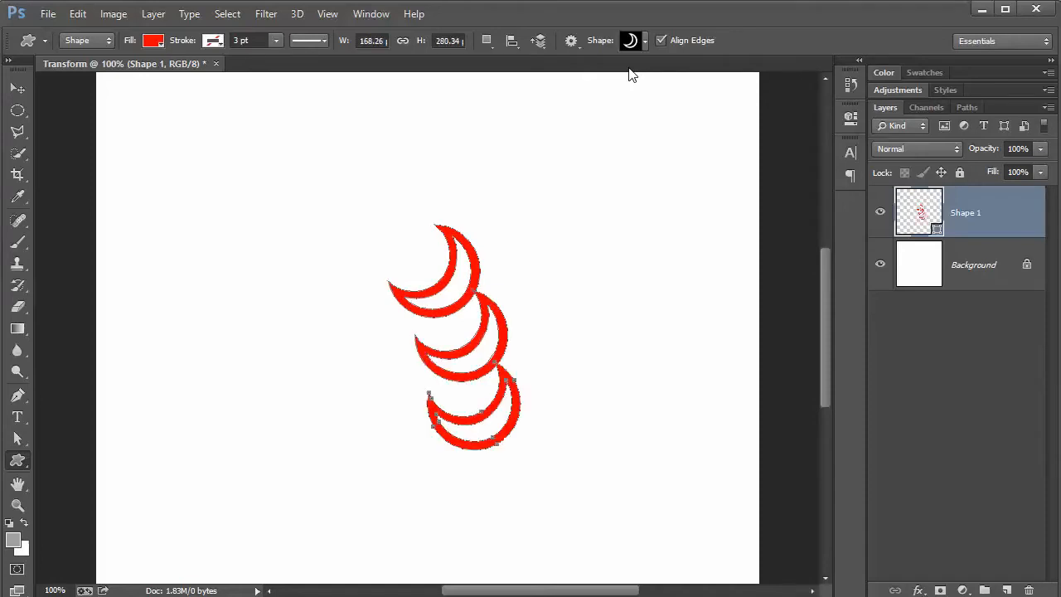
Add more crescent copies to the chain and move it up and to the right
drag(473, 444, 472, 513)
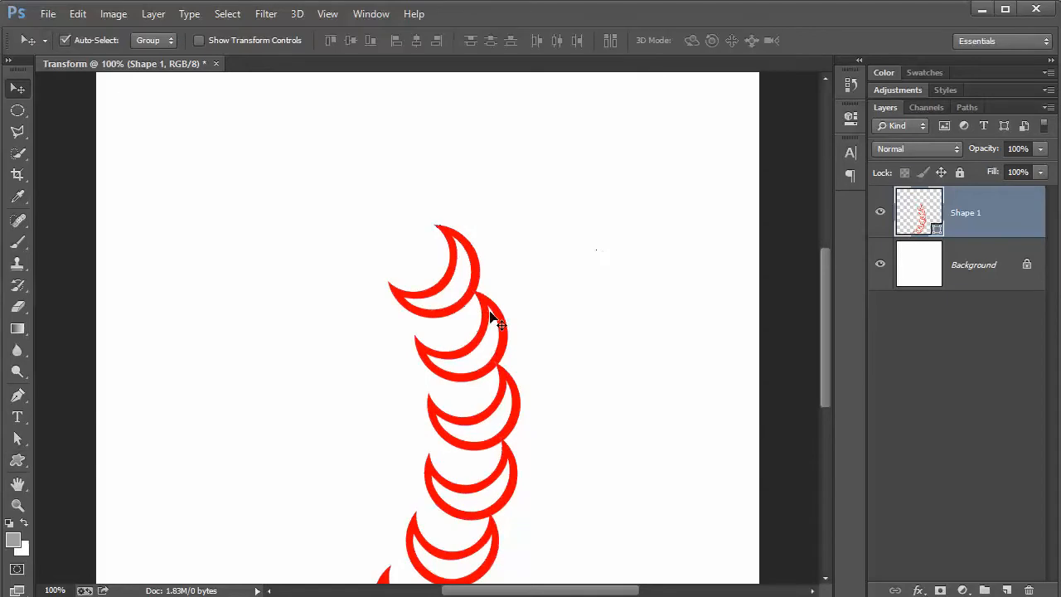
drag(489, 323, 617, 152)
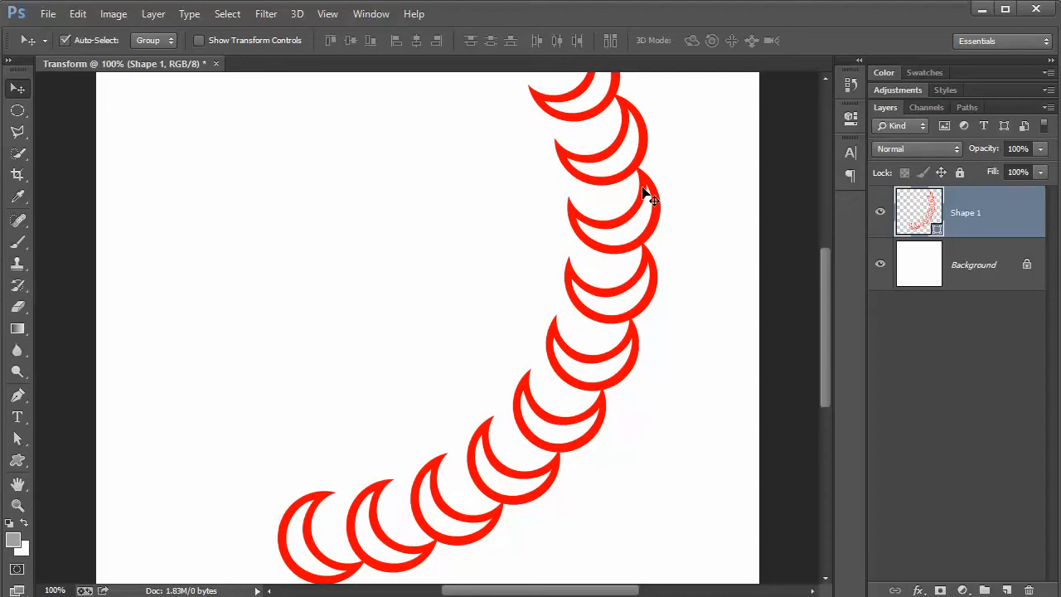
mouse_move(612, 346)
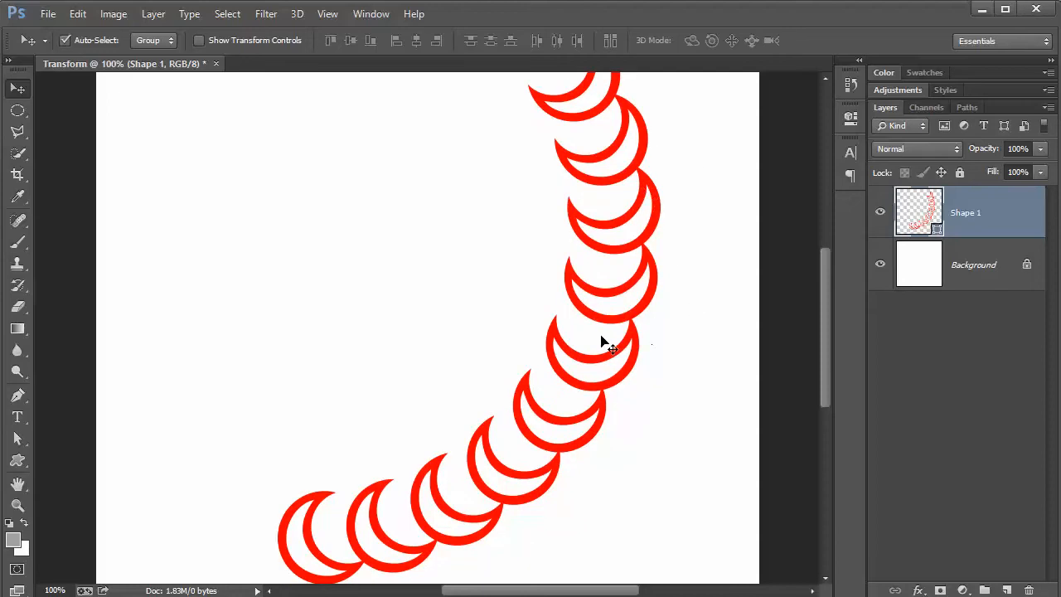